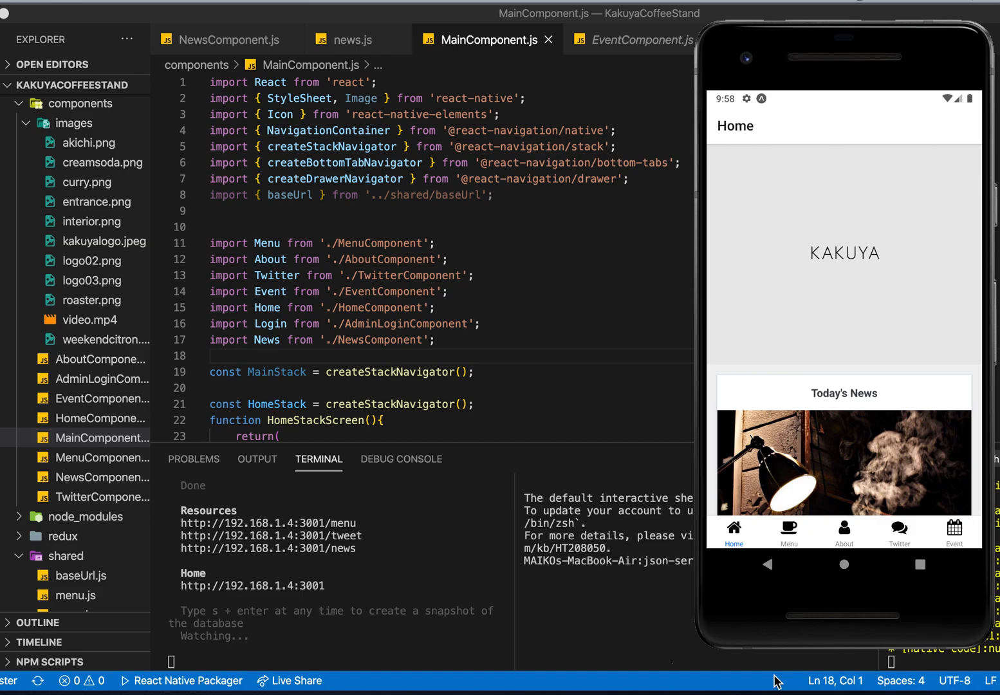
{"action": "mouse_move", "coordinate": [811, 530]}
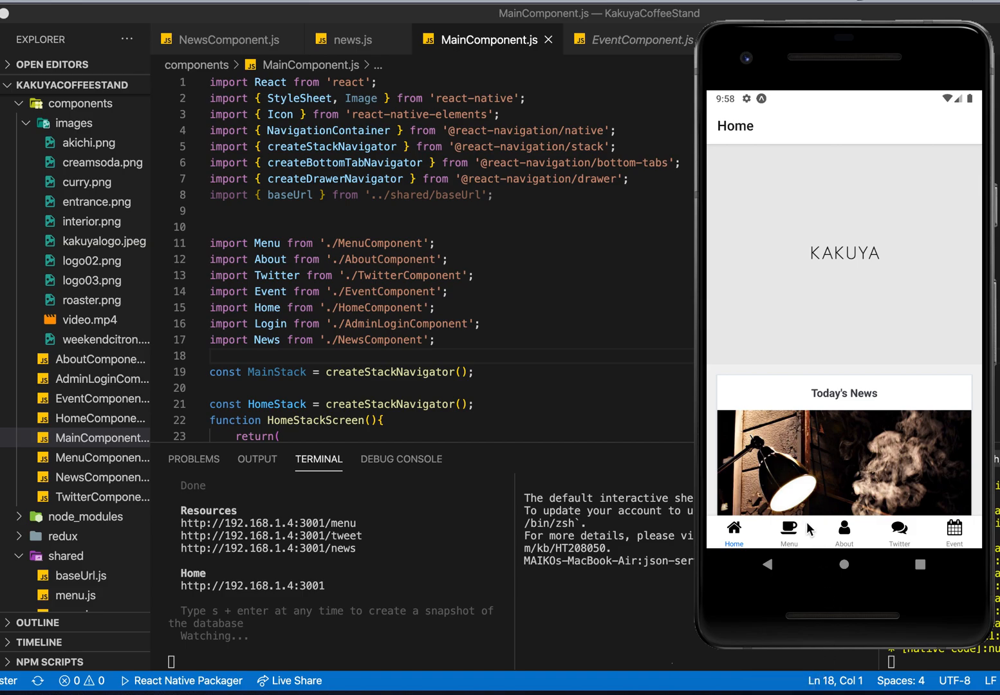
{"action": "mouse_move", "coordinate": [828, 455]}
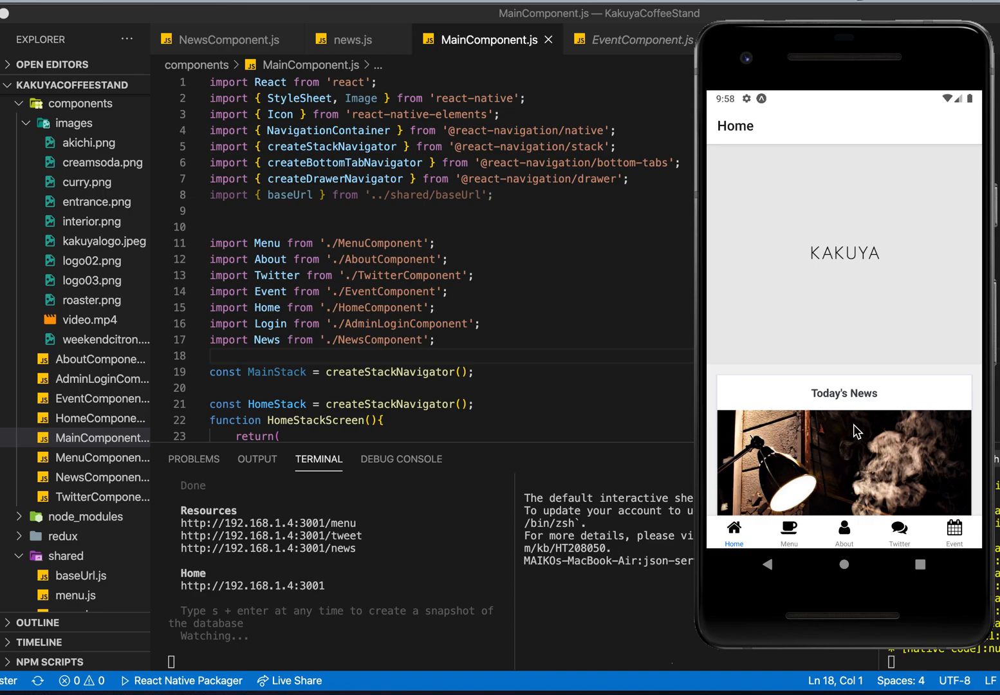
{"action": "mouse_move", "coordinate": [825, 337]}
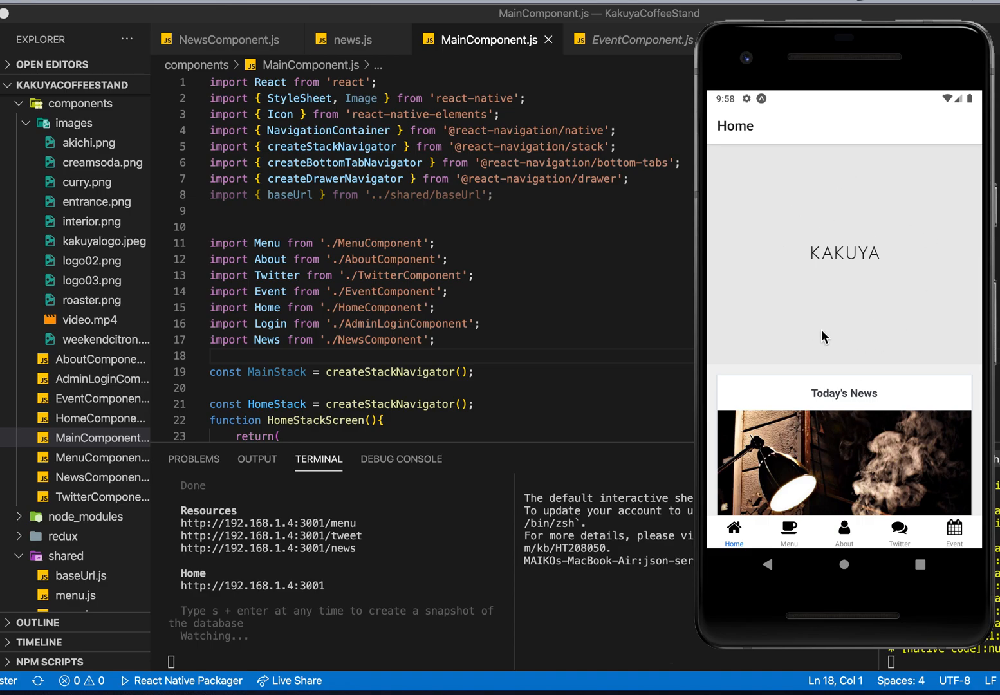
{"action": "mouse_move", "coordinate": [837, 285]}
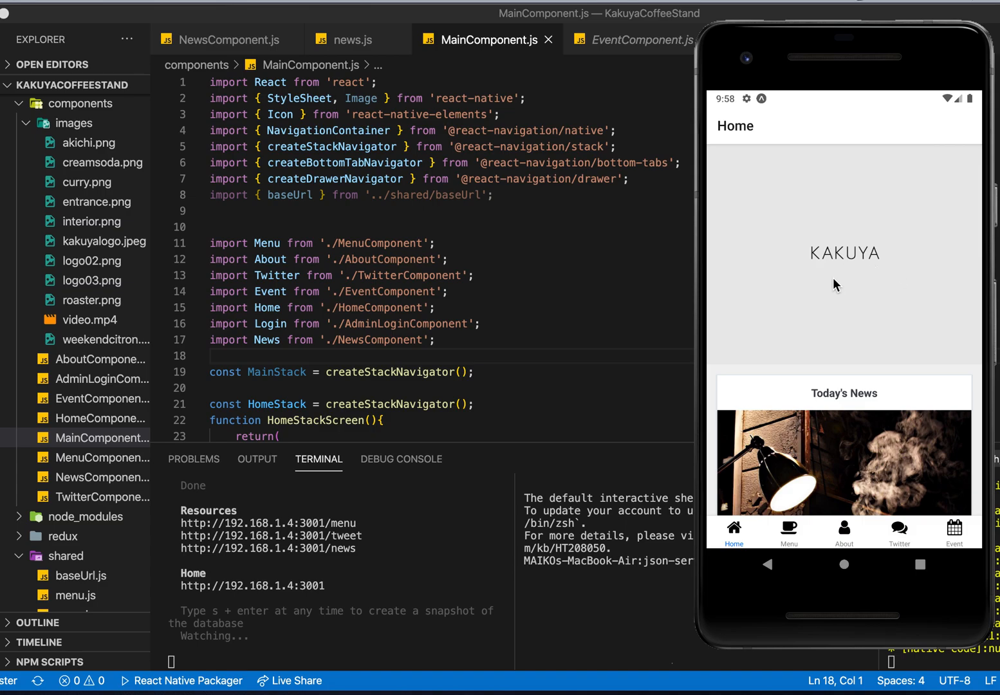
{"action": "mouse_move", "coordinate": [829, 309]}
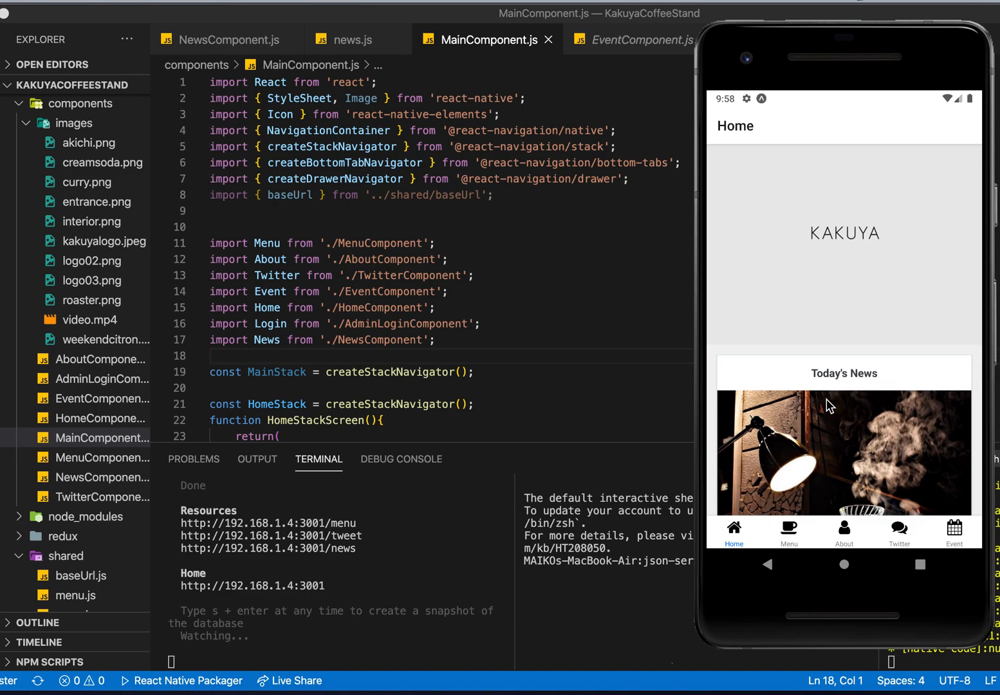
- Scroll the Home screen down until the Today's News coffee photo and caption show
{"action": "scroll", "scroll_direction": "down", "scroll_amount": 3}
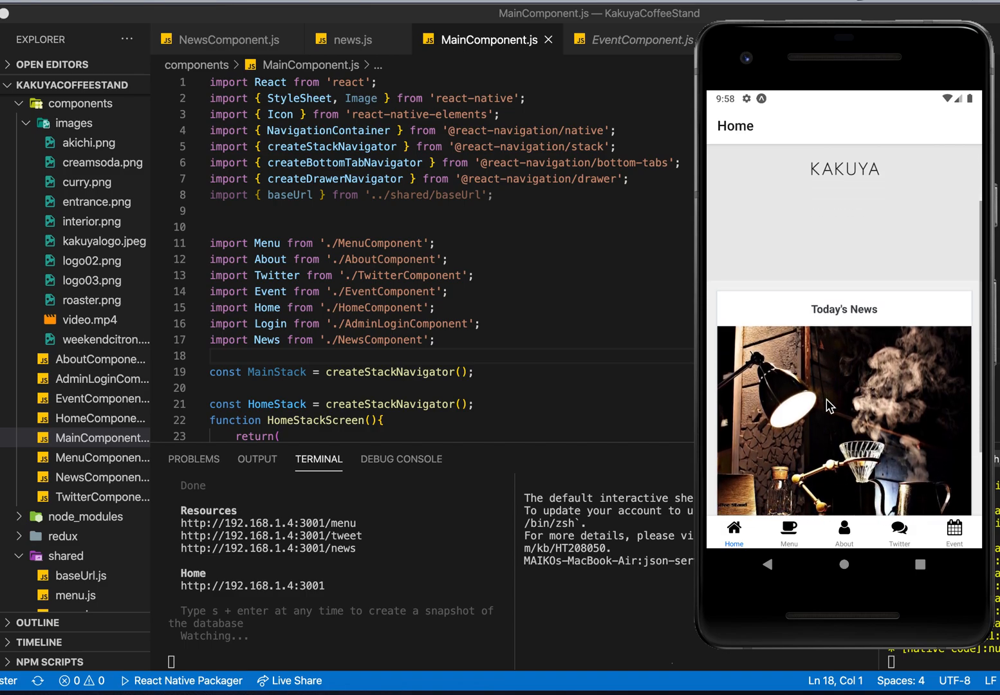
{"action": "scroll", "scroll_direction": "down", "scroll_amount": 3}
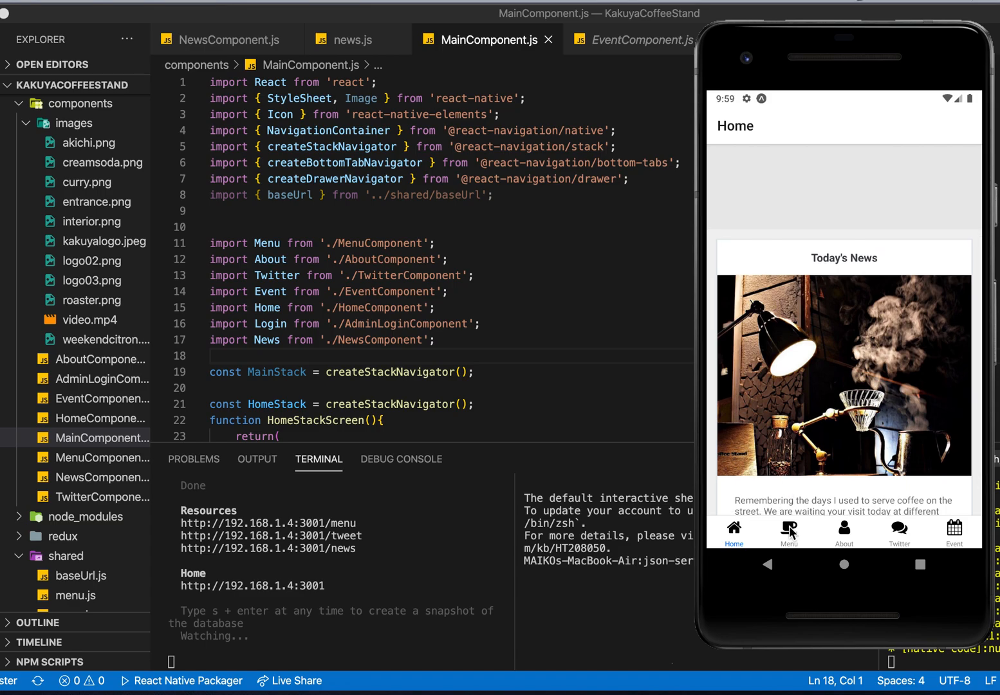
- Visit the Menu and About screens, then land on the Twitter chat screen
{"action": "left_click", "coordinate": [787, 533]}
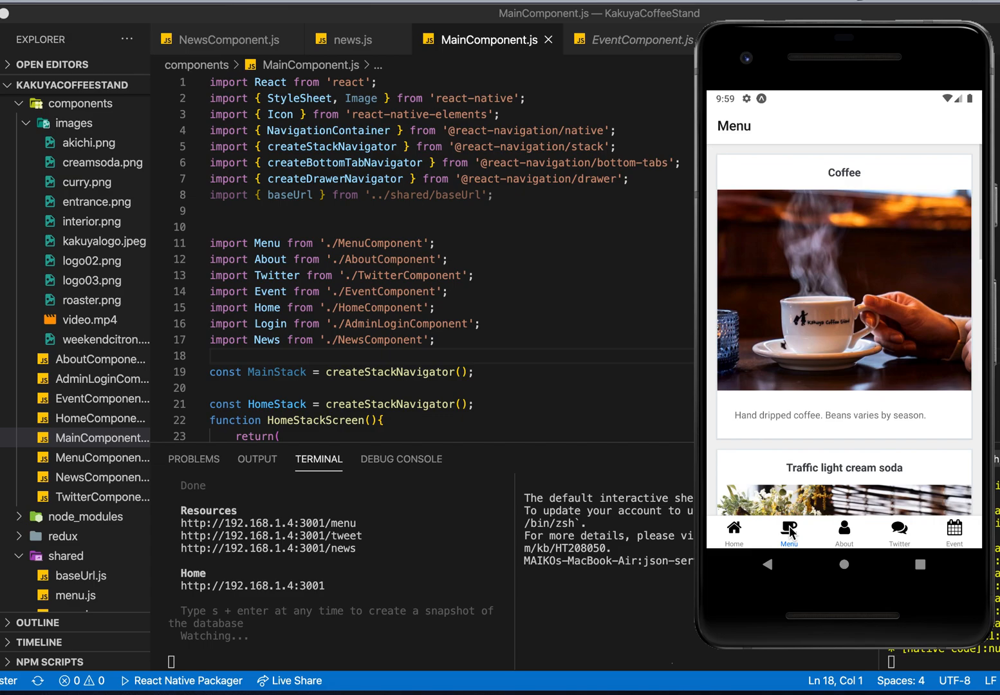
{"action": "left_click", "coordinate": [844, 533]}
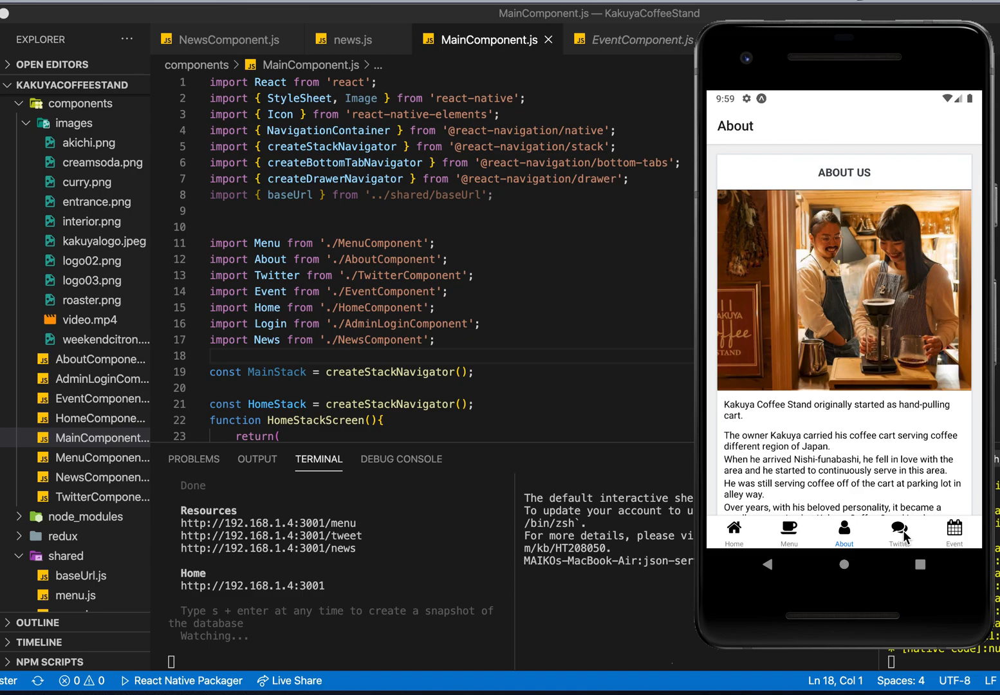
{"action": "left_click", "coordinate": [899, 530]}
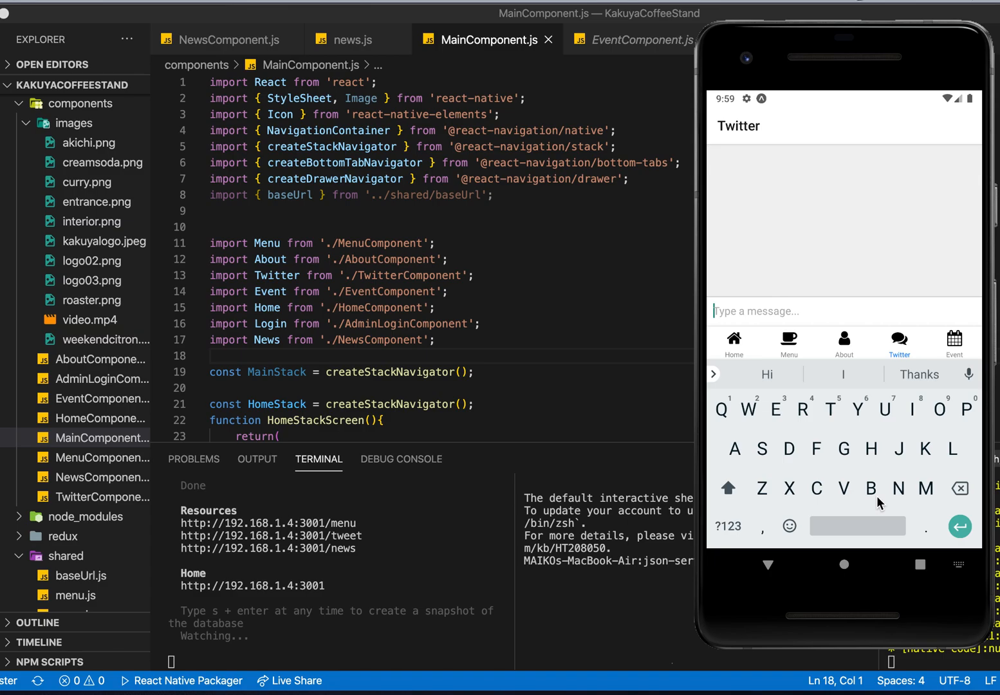
- Send 'hello' in the chat, receive the 'Hello!' reply, then show the September 2020 Event calendar
{"action": "type", "text": "hello"}
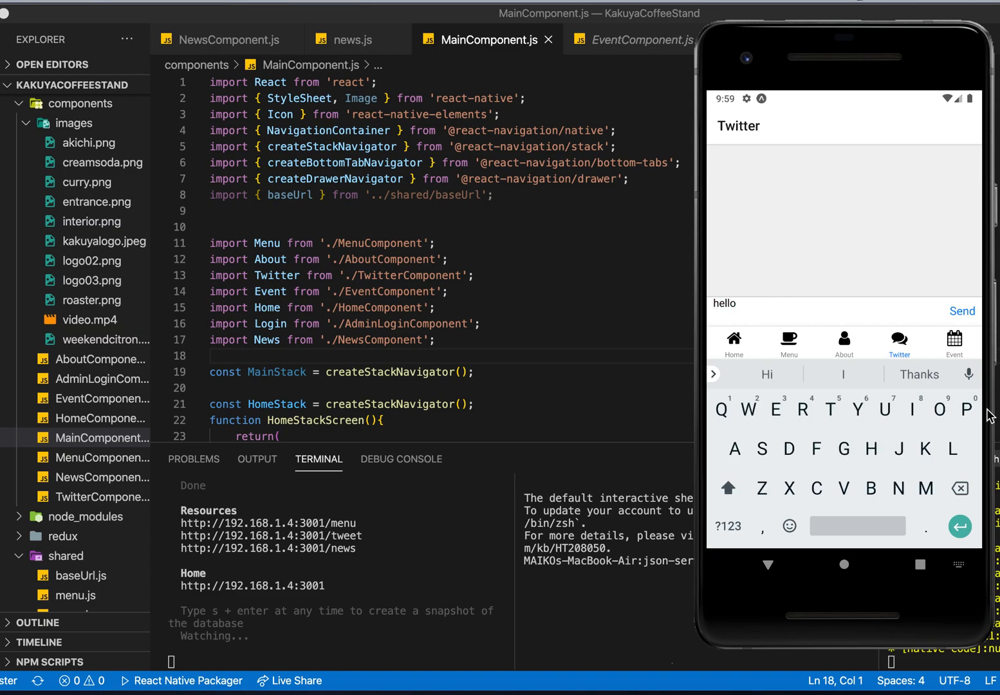
{"action": "left_click", "coordinate": [963, 311]}
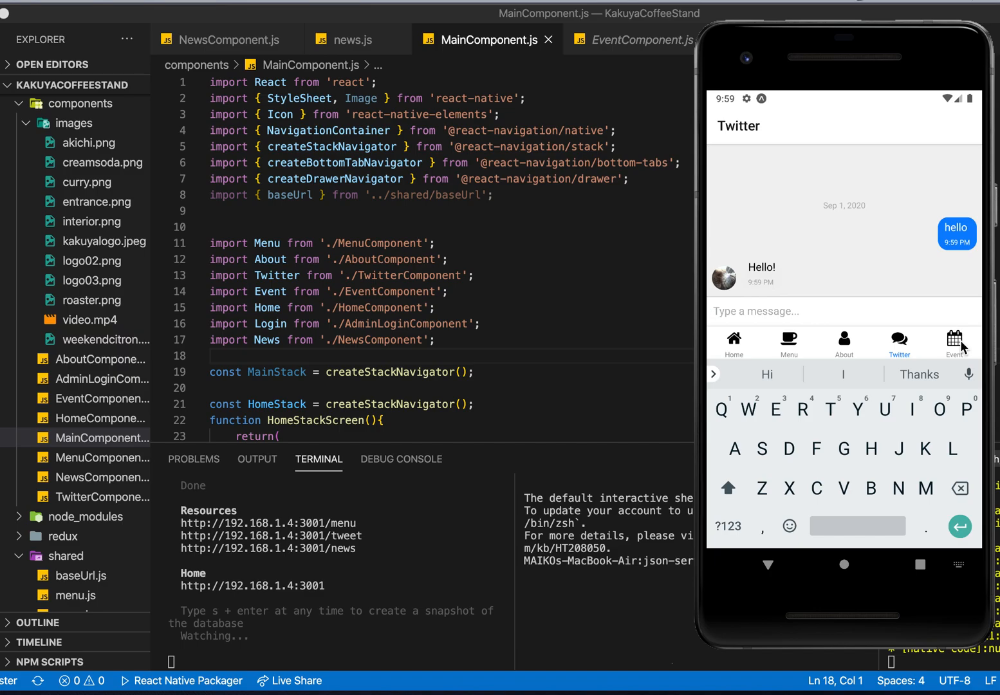
{"action": "left_click", "coordinate": [954, 340]}
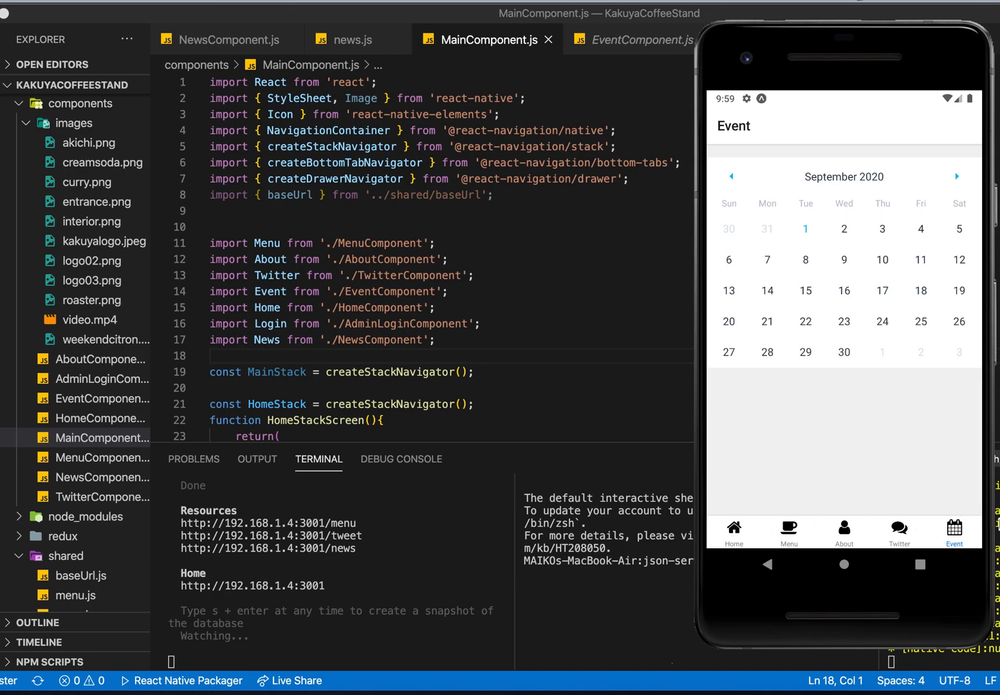
{"action": "mouse_move", "coordinate": [777, 147]}
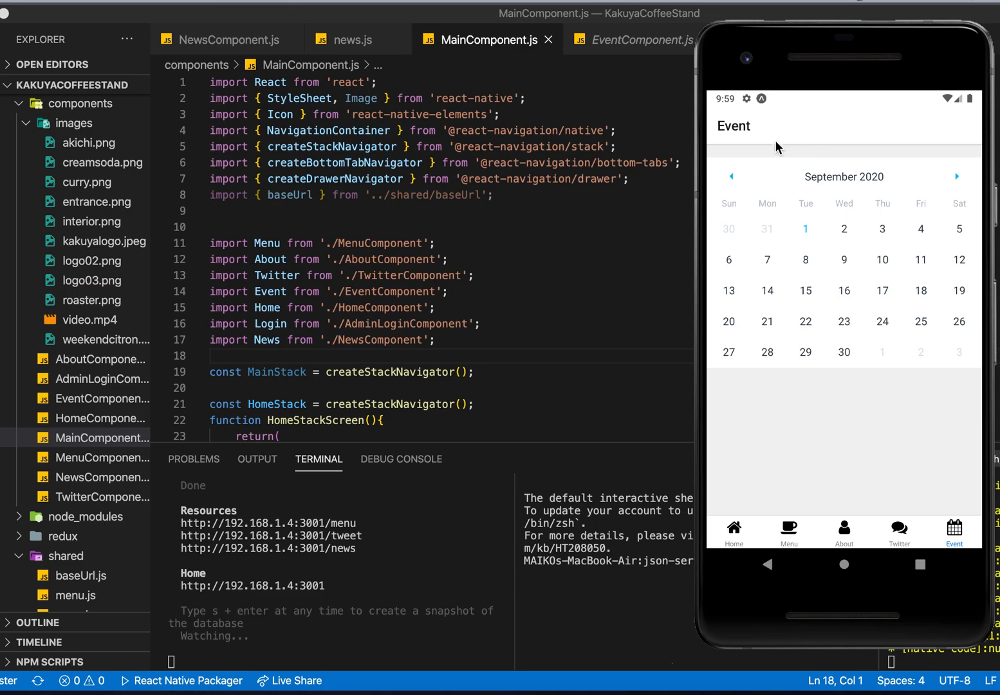
- Return Home, use the side drawer to reach the News screen and start the post-update form
{"action": "left_click", "coordinate": [733, 530]}
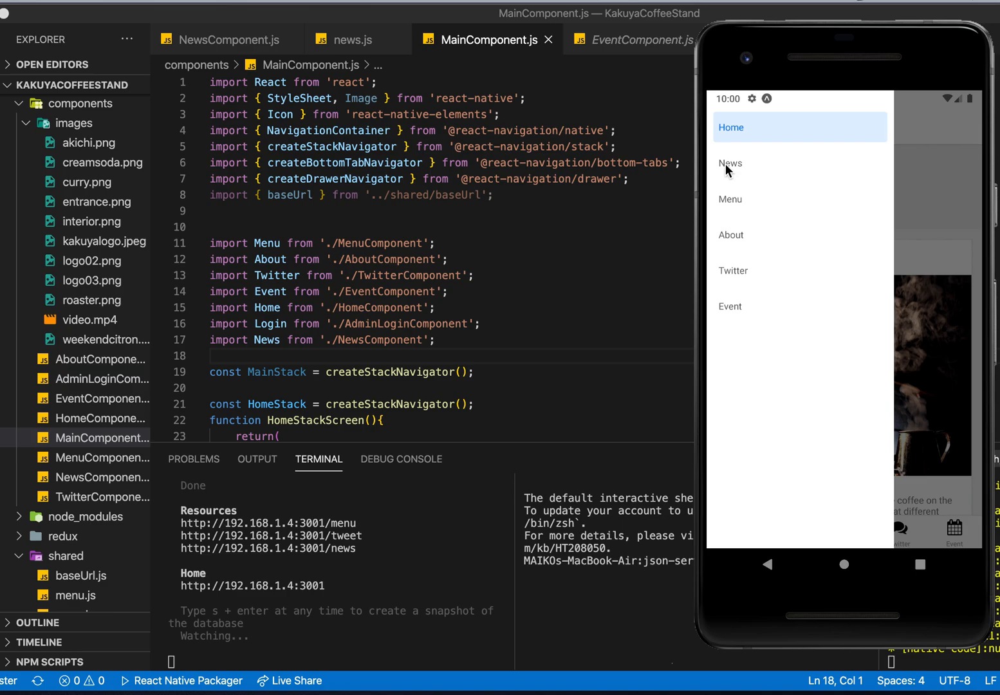
{"action": "left_click", "coordinate": [731, 164]}
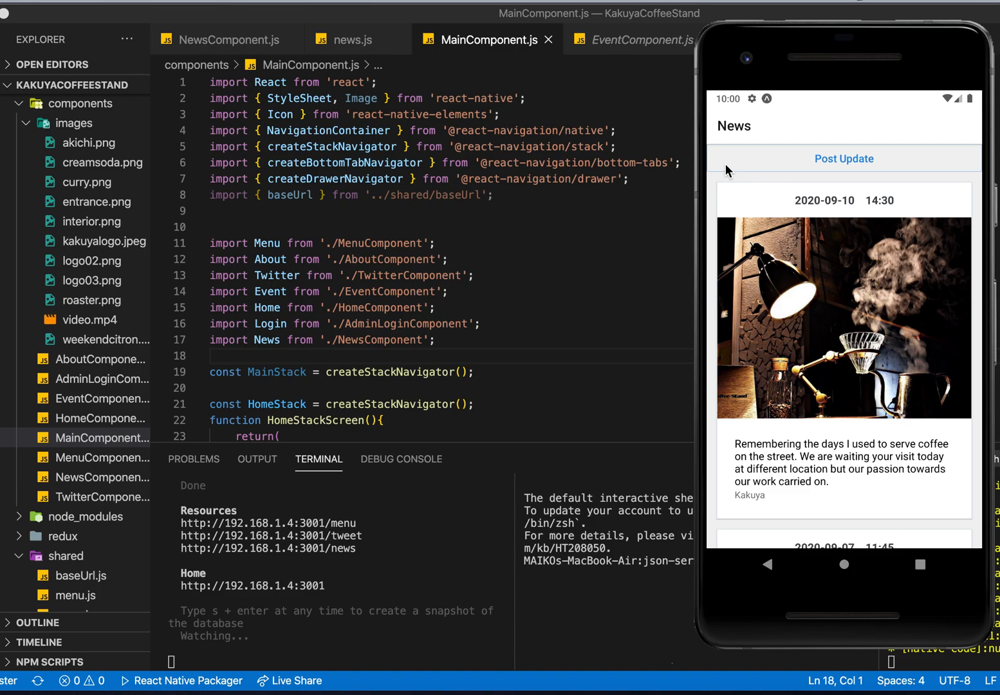
{"action": "mouse_move", "coordinate": [844, 166]}
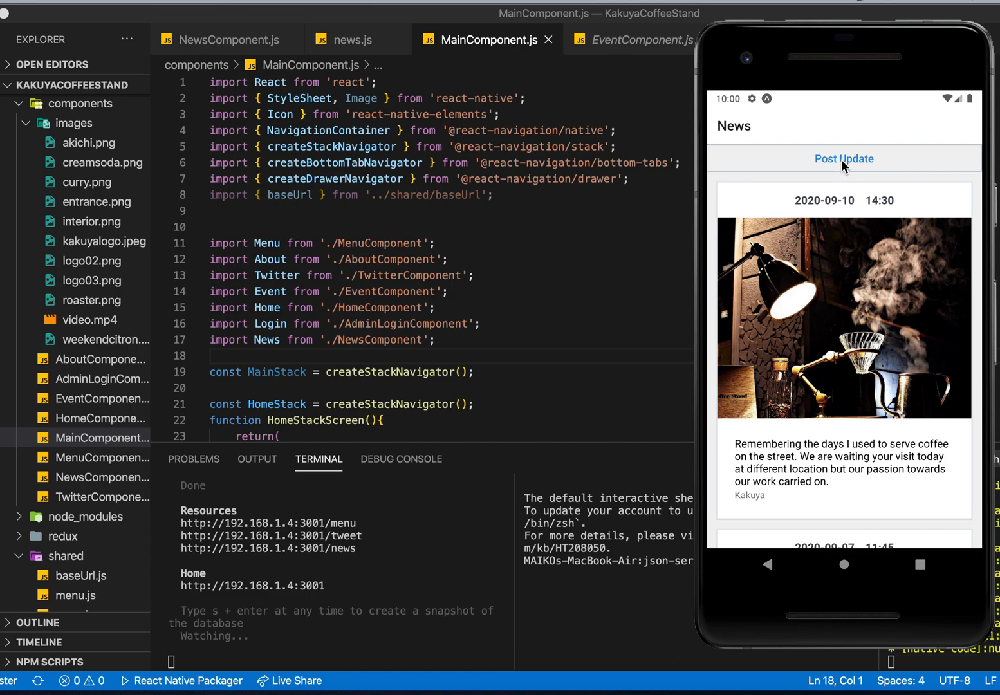
{"action": "left_click", "coordinate": [843, 159]}
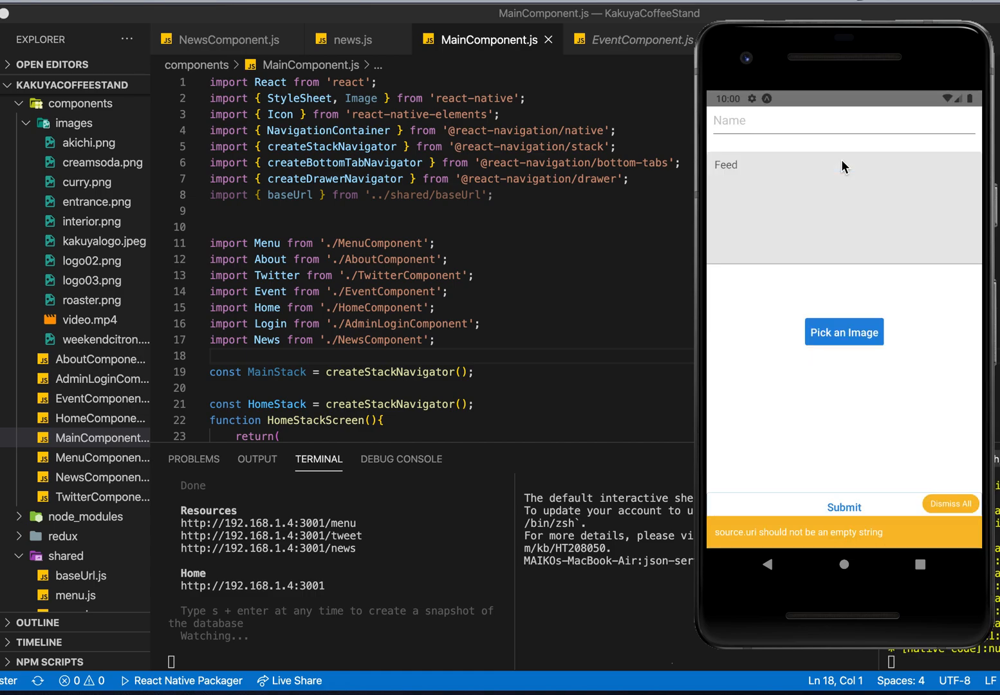
{"action": "mouse_move", "coordinate": [968, 476]}
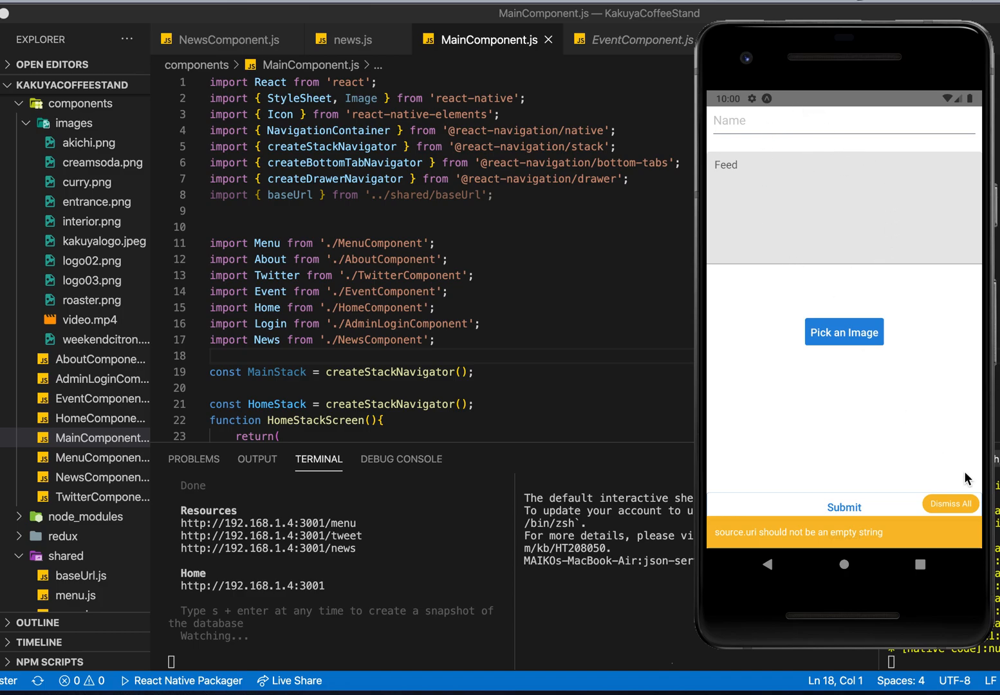
- Fill the post form with name Maiko and feed 'hi we are open today at noon.', then hide the keyboard
{"action": "left_click", "coordinate": [950, 503]}
{"action": "type", "text": "Maiko"}
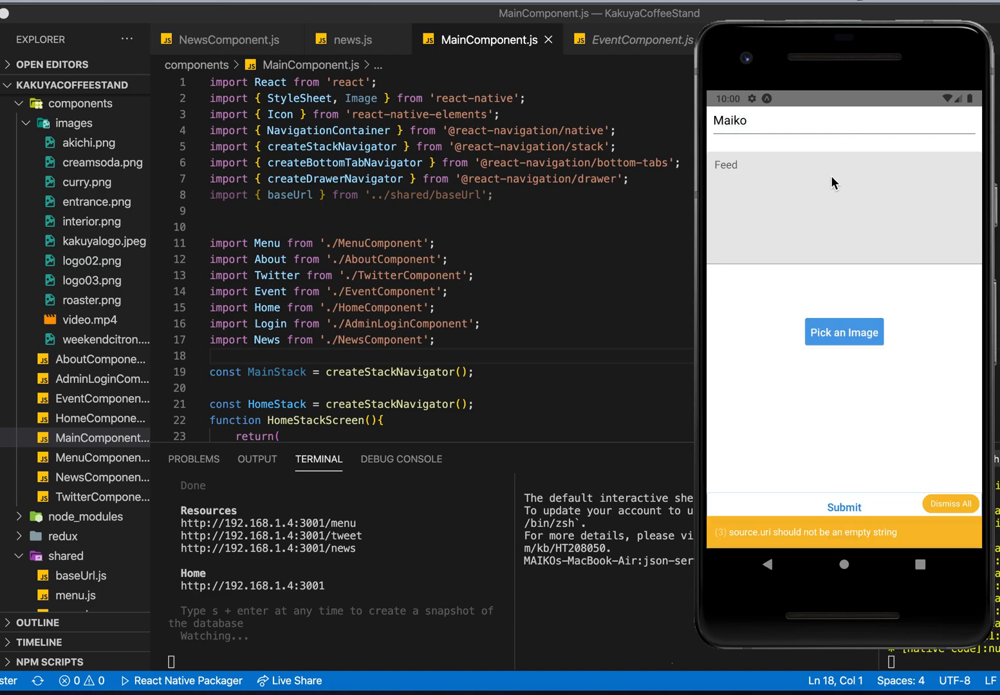
{"action": "left_click", "coordinate": [798, 187]}
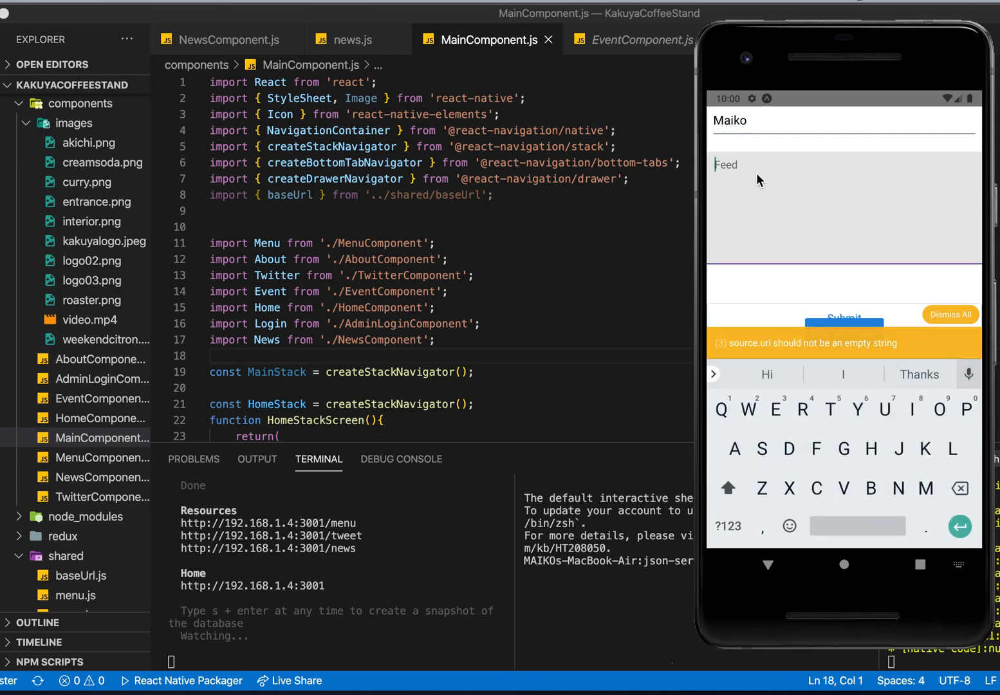
{"action": "type", "text": "hi w"}
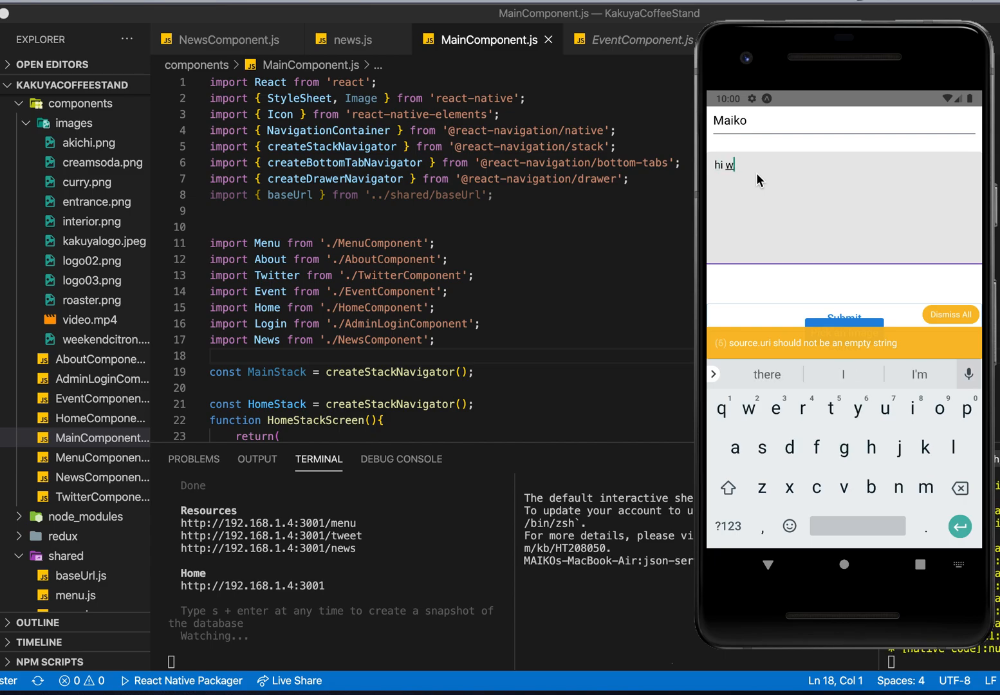
{"action": "type", "text": "e are open today at noon."}
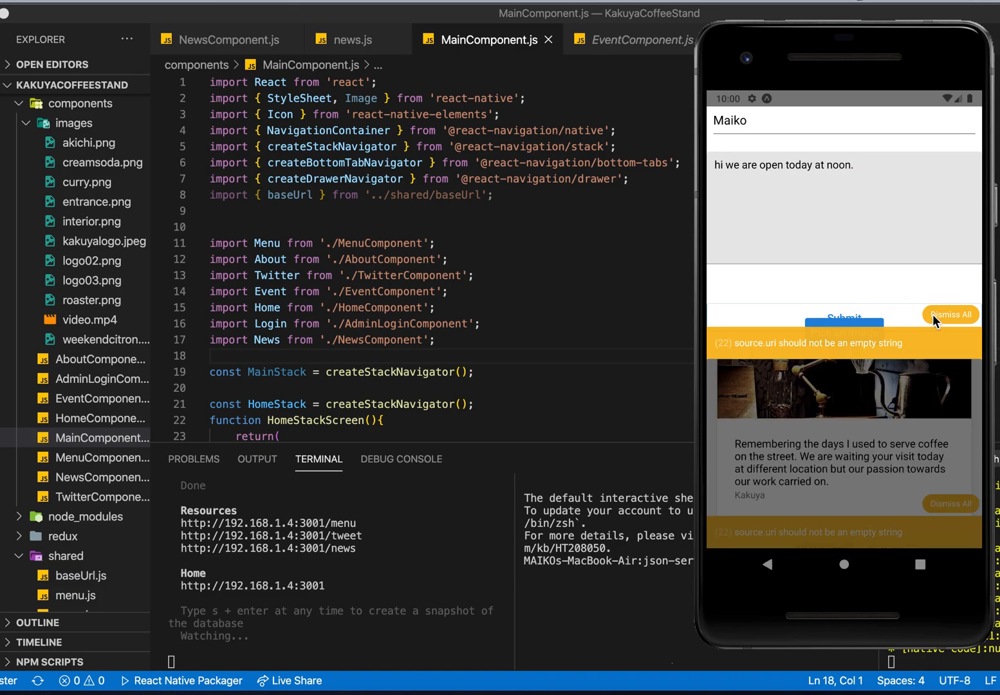
{"action": "left_click", "coordinate": [950, 314]}
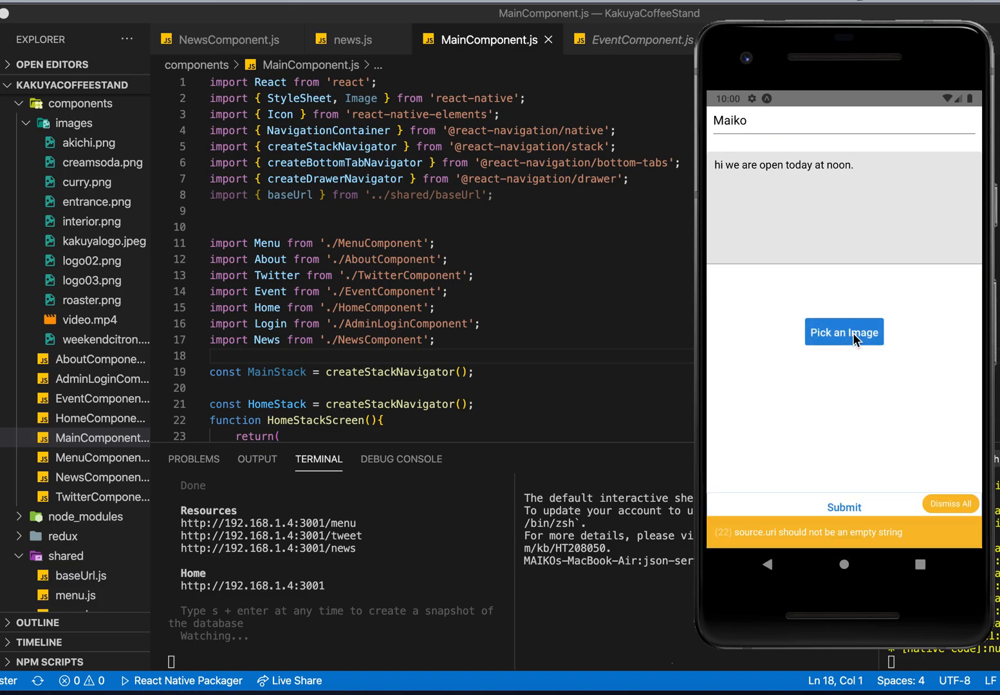
- Attach the room-with-TV photo via Pick an Image and crop, dismiss warnings, then cancel out of the form
{"action": "left_click", "coordinate": [844, 332]}
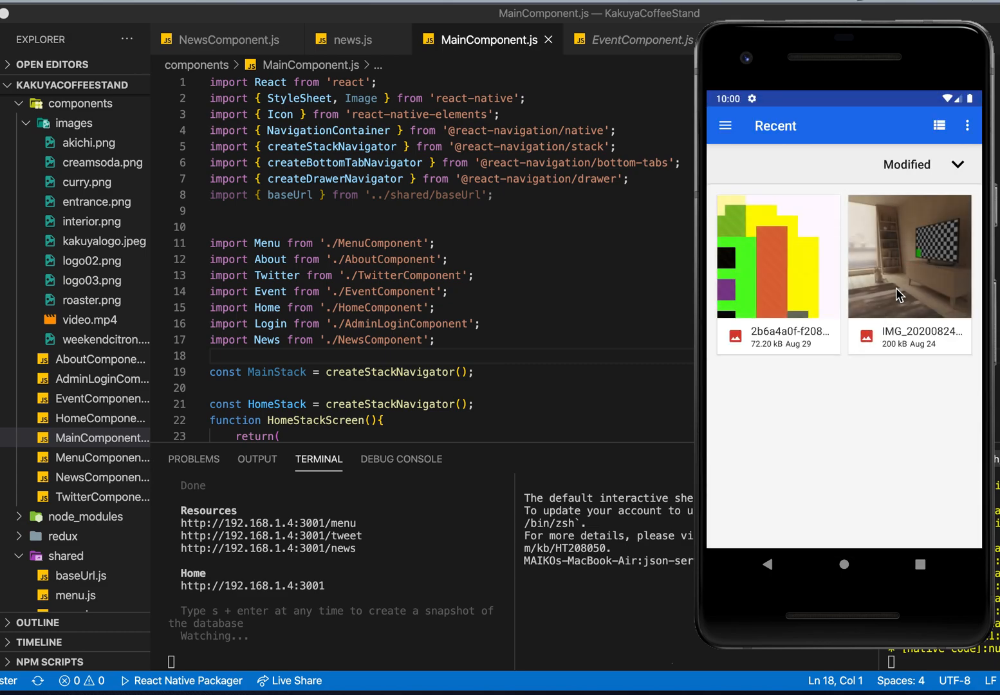
{"action": "left_click", "coordinate": [909, 258]}
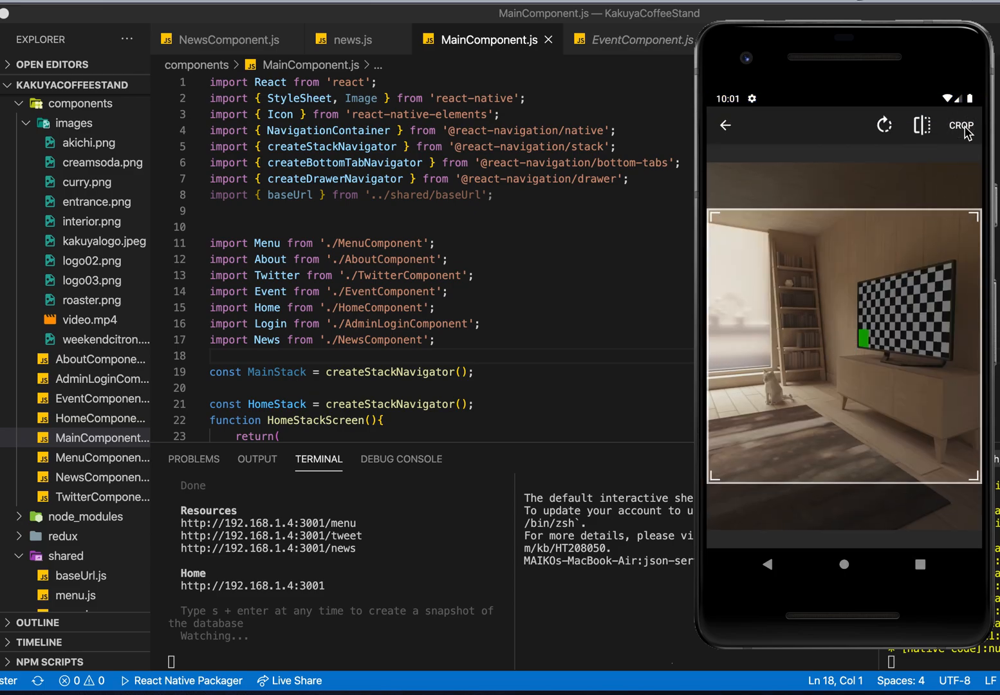
{"action": "left_click", "coordinate": [962, 124]}
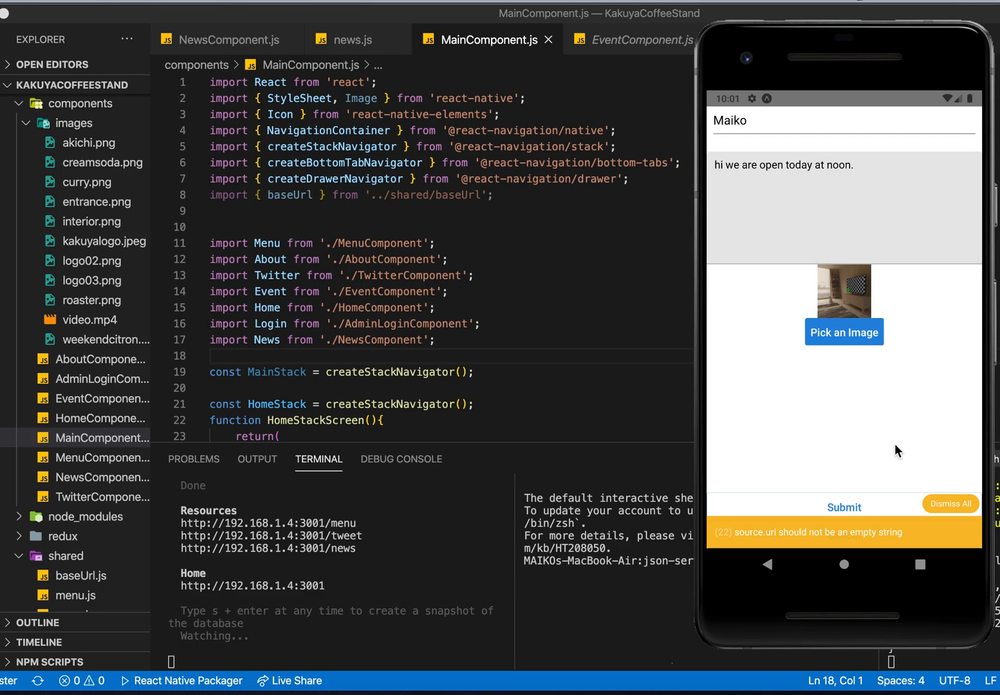
{"action": "left_click", "coordinate": [949, 503]}
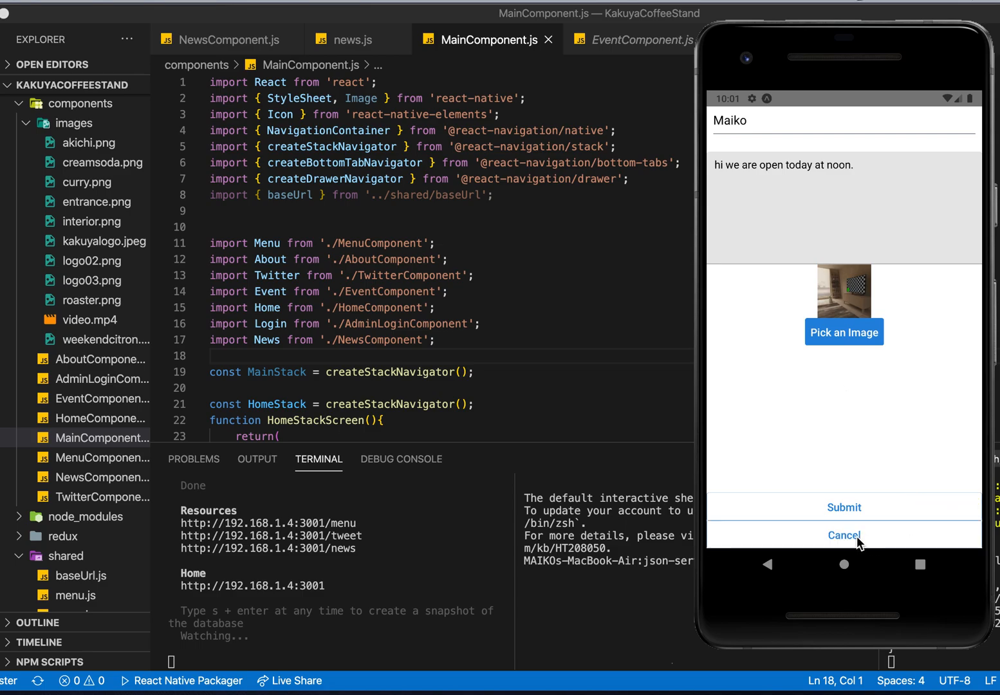
{"action": "left_click", "coordinate": [844, 535]}
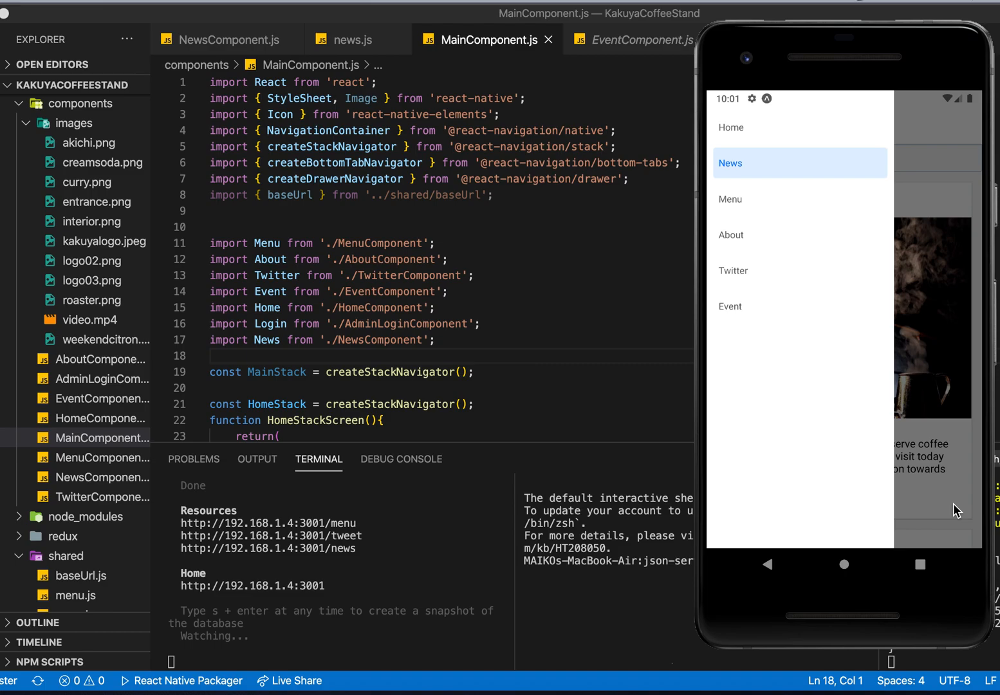
- Close the drawer and select Home to show the KAKUYA logo and Today's News card
{"action": "left_click", "coordinate": [731, 162]}
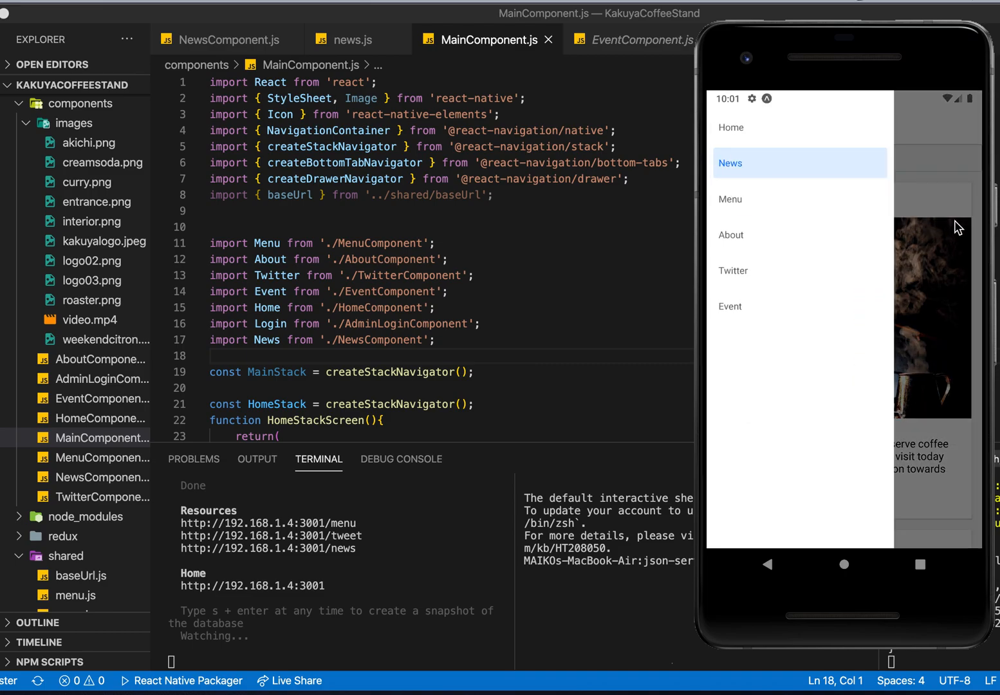
{"action": "left_click", "coordinate": [731, 128]}
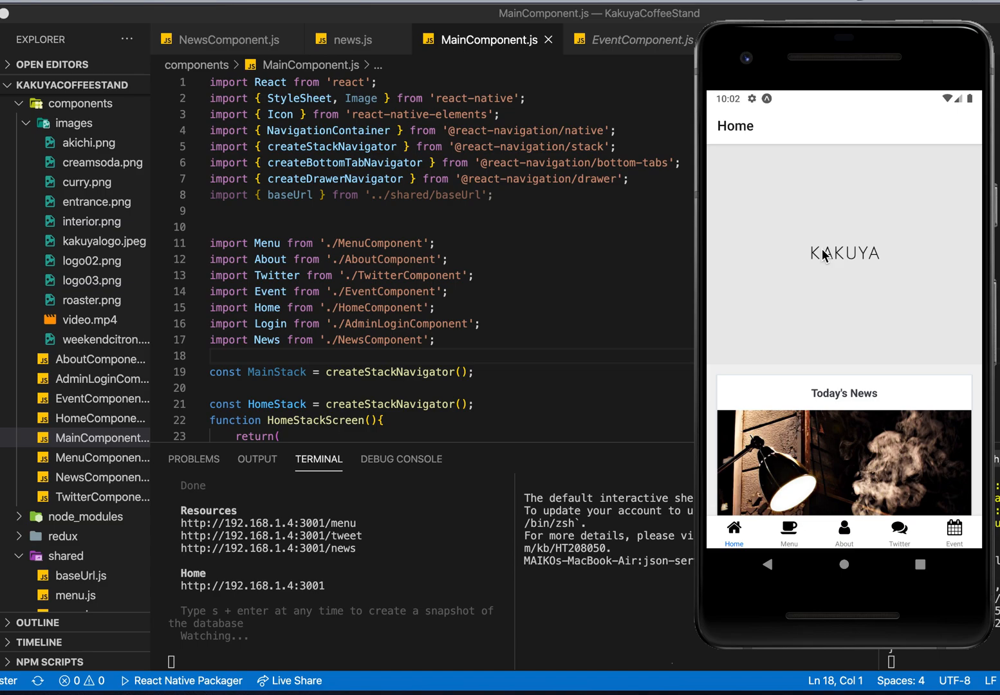
{"action": "mouse_move", "coordinate": [824, 350]}
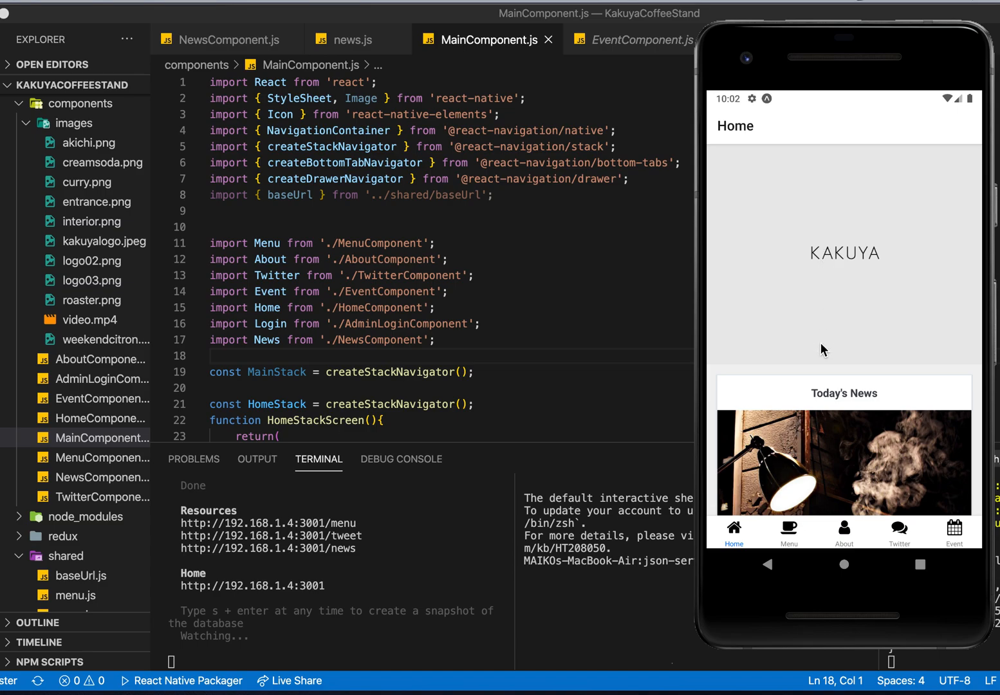
{"action": "left_click", "coordinate": [844, 533]}
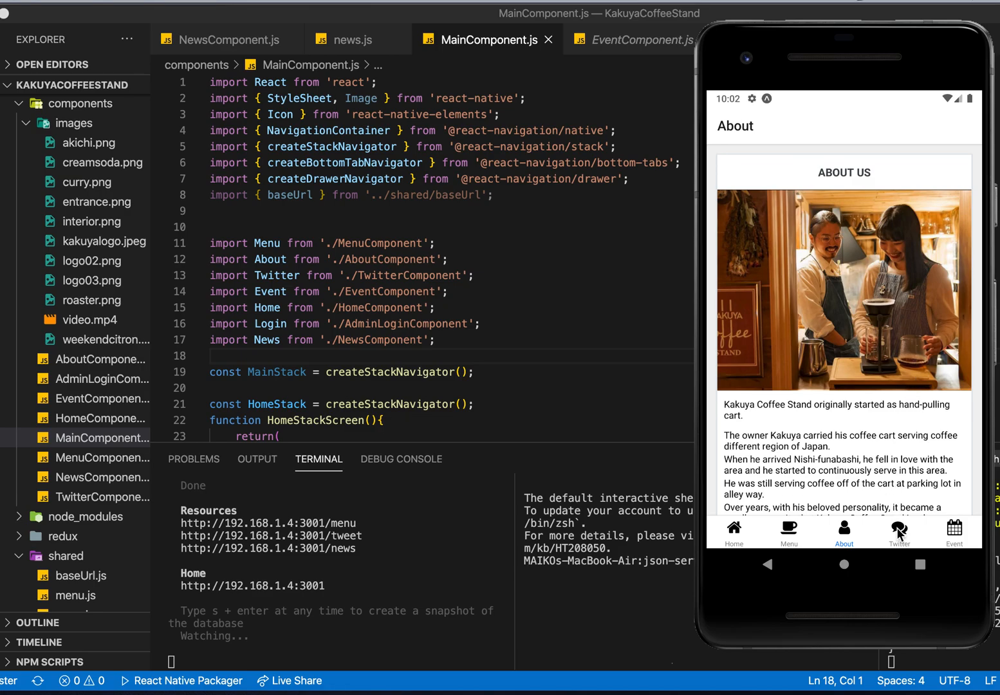
{"action": "left_click", "coordinate": [898, 530]}
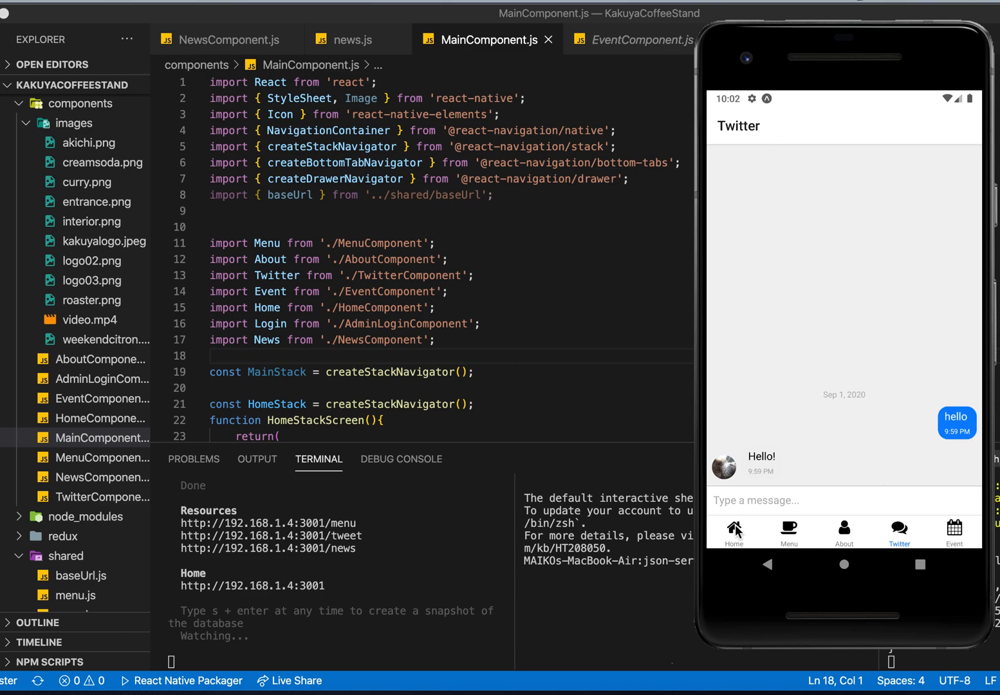
{"action": "left_click", "coordinate": [734, 530]}
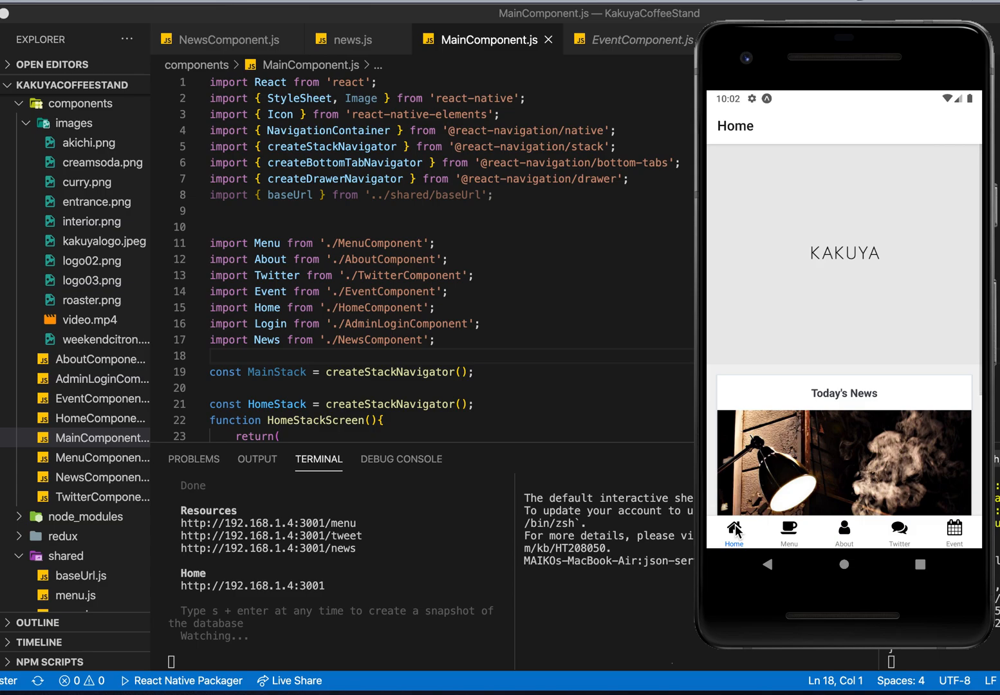